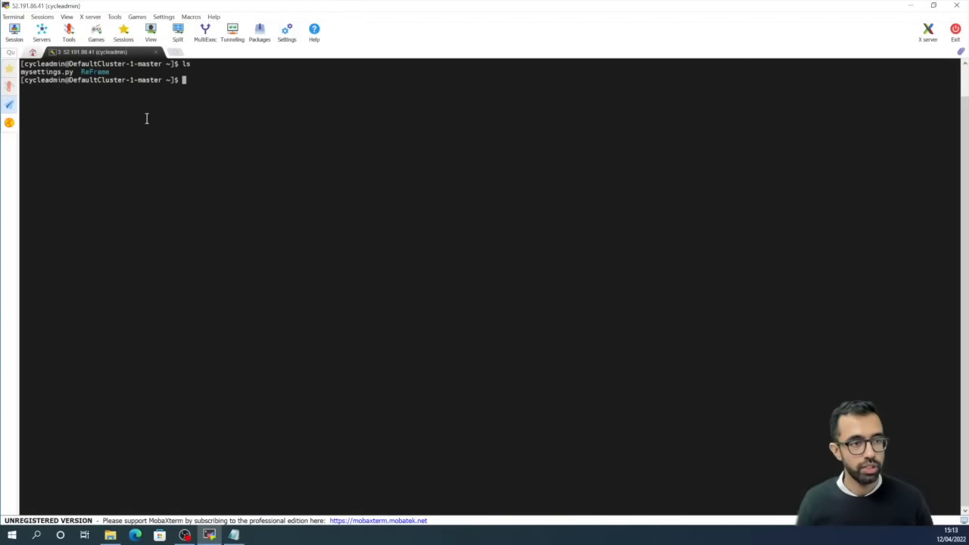
{"action": "mouse_move", "coordinate": [66, 81]}
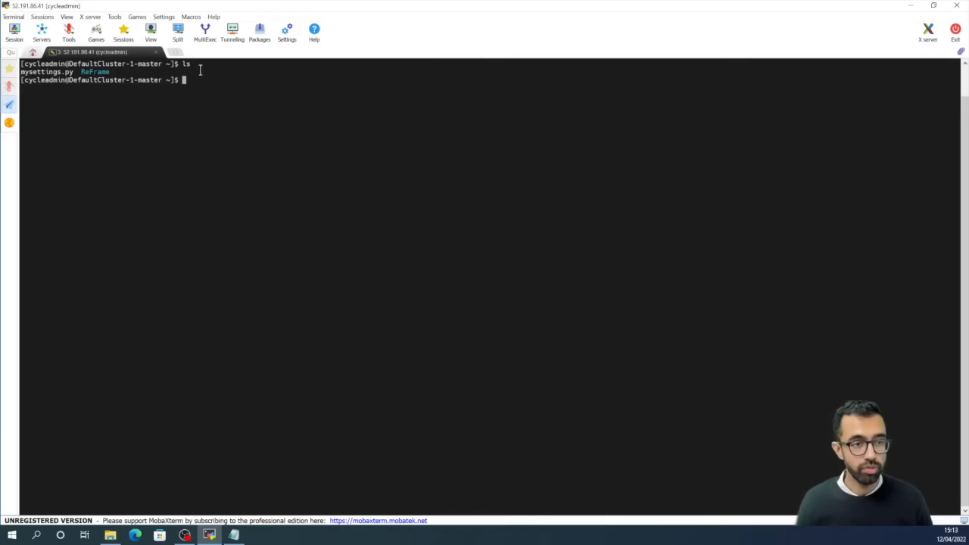
Type 'vi mysettings.py' at the cluster prompt without running it.
{"action": "type", "text": "vi"}
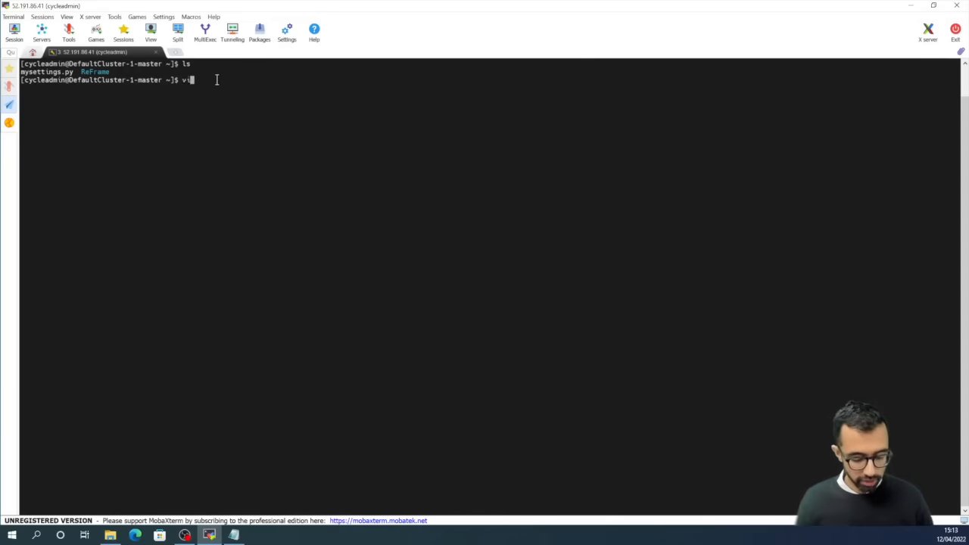
{"action": "type", "text": "mysettings.py"}
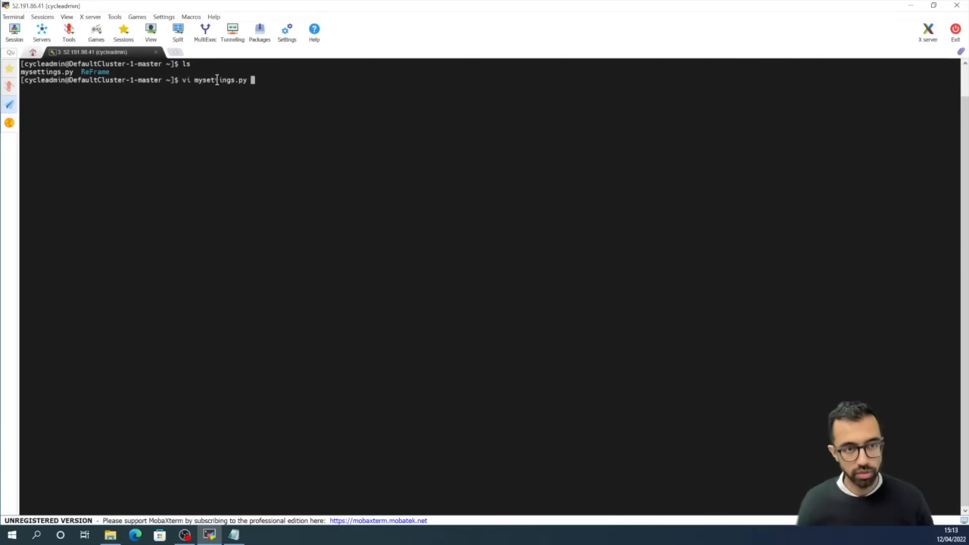
Open mysettings.py in vi and scroll through the cyclecloud partitions and environments.
{"action": "key", "text": "Return"}
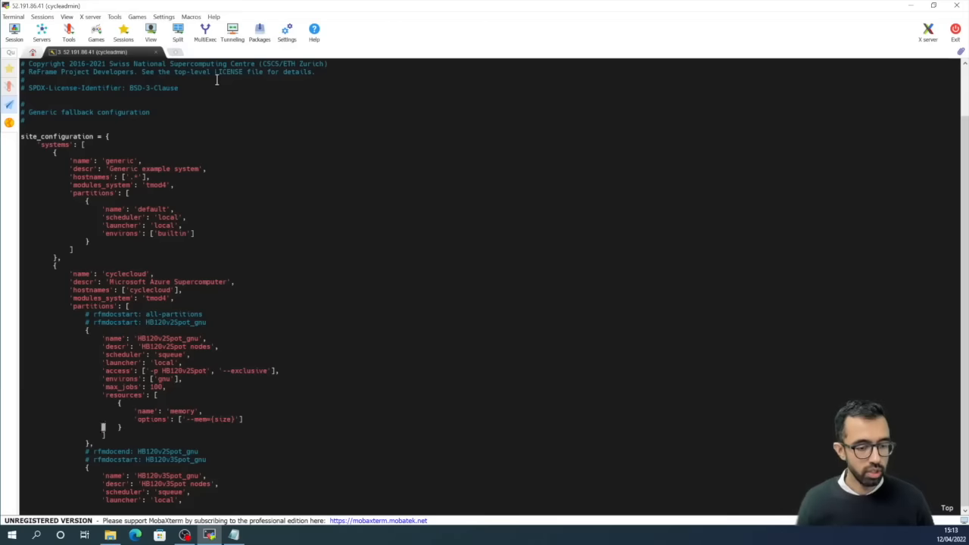
{"action": "scroll", "scroll_direction": "down", "scroll_amount": 3}
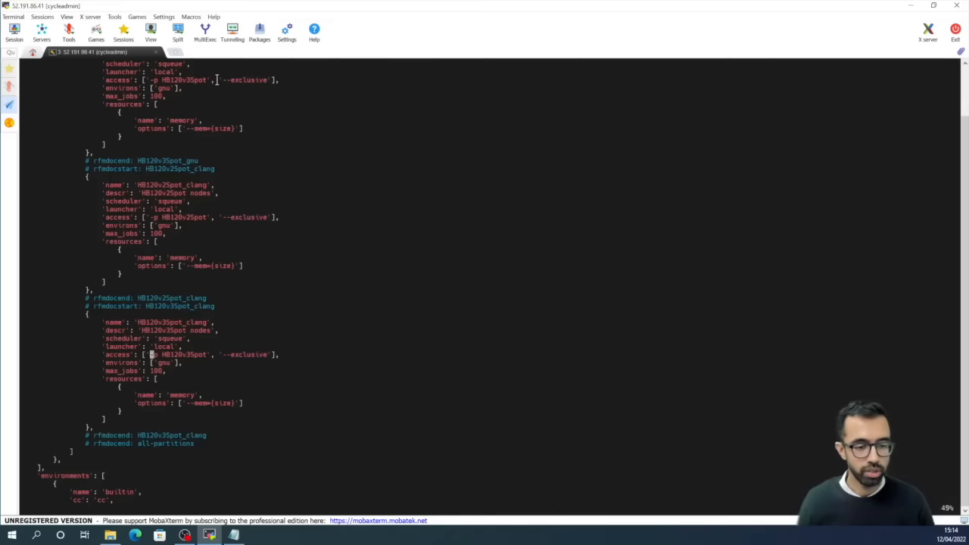
{"action": "left_click", "coordinate": [134, 354]}
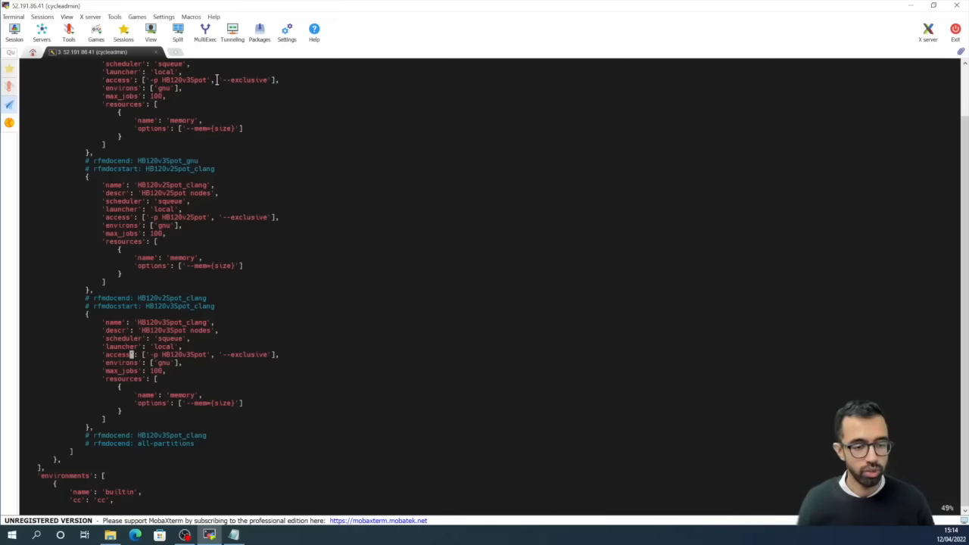
{"action": "scroll", "scroll_direction": "down", "scroll_amount": 3}
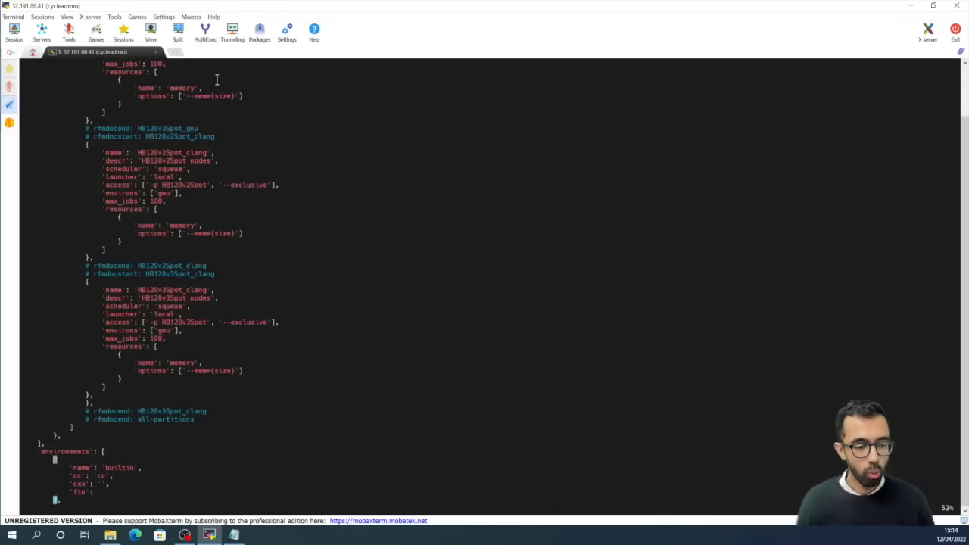
{"action": "scroll", "scroll_direction": "down", "scroll_amount": 3}
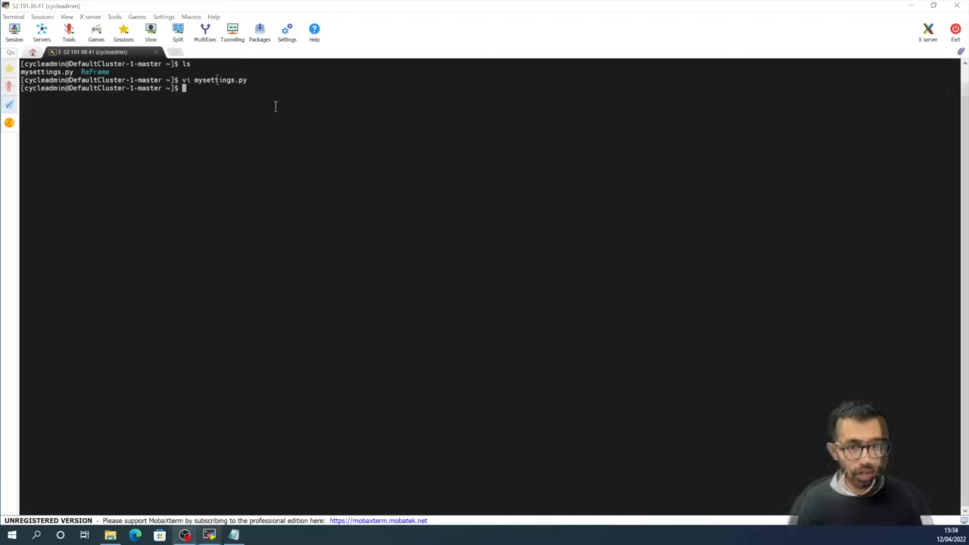
Change into ReFrame/, list lsdyna.py, openfoam.py and src, and type 'vi lsdyna.py'.
{"action": "type", "text": "cd ReFrame/"}
{"action": "type", "text": "ls"}
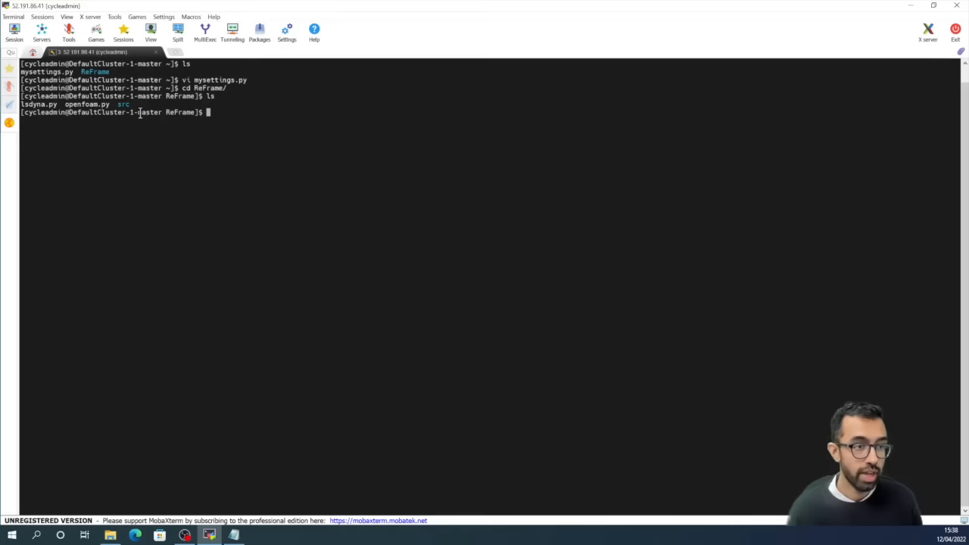
{"action": "mouse_move", "coordinate": [336, 142]}
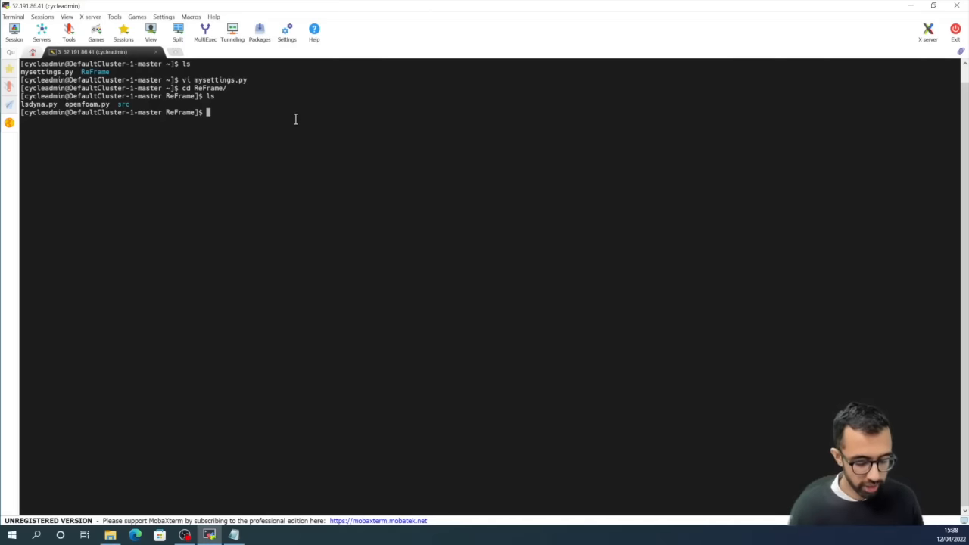
{"action": "type", "text": "vi lsdyna.py"}
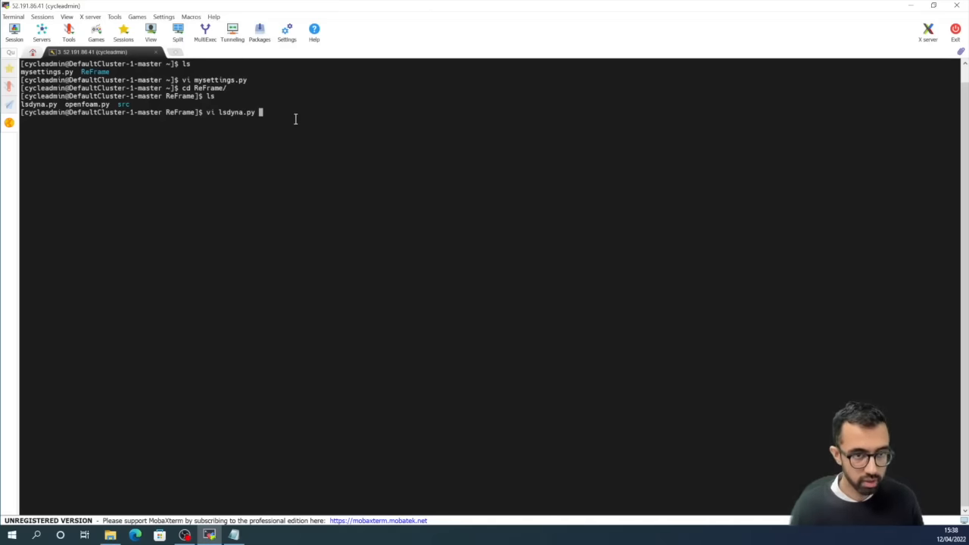
Edit lsdyna.py in vi so valid_systems keeps only HB120v3Spot_gnu, then save.
{"action": "key", "text": "Return"}
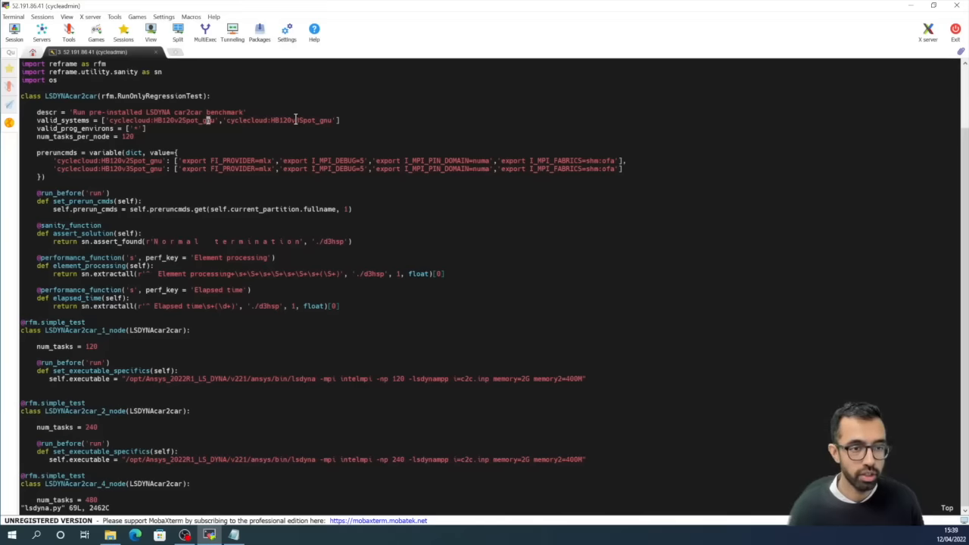
{"action": "key", "text": "i"}
{"action": "type", "text": "]#"}
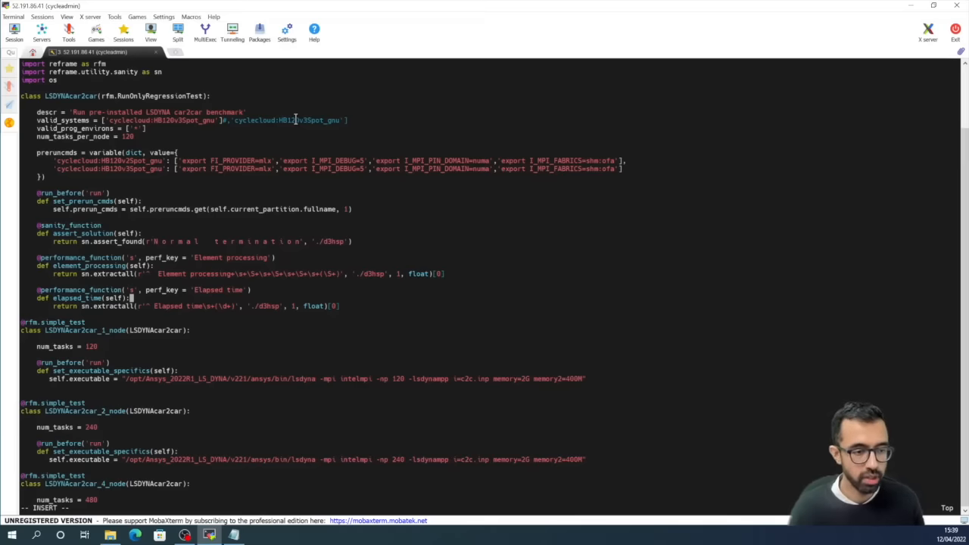
{"action": "scroll", "scroll_direction": "down", "scroll_amount": 3}
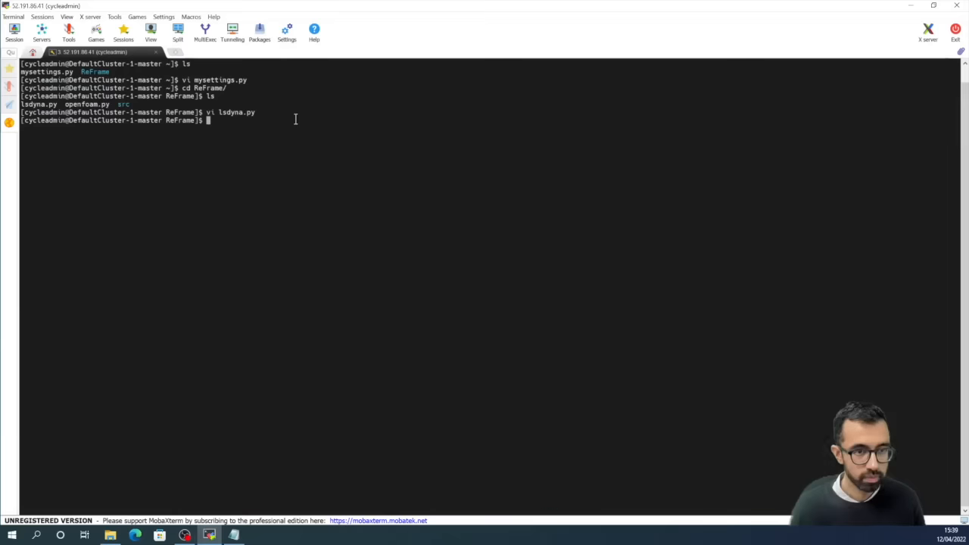
{"action": "mouse_move", "coordinate": [283, 161]}
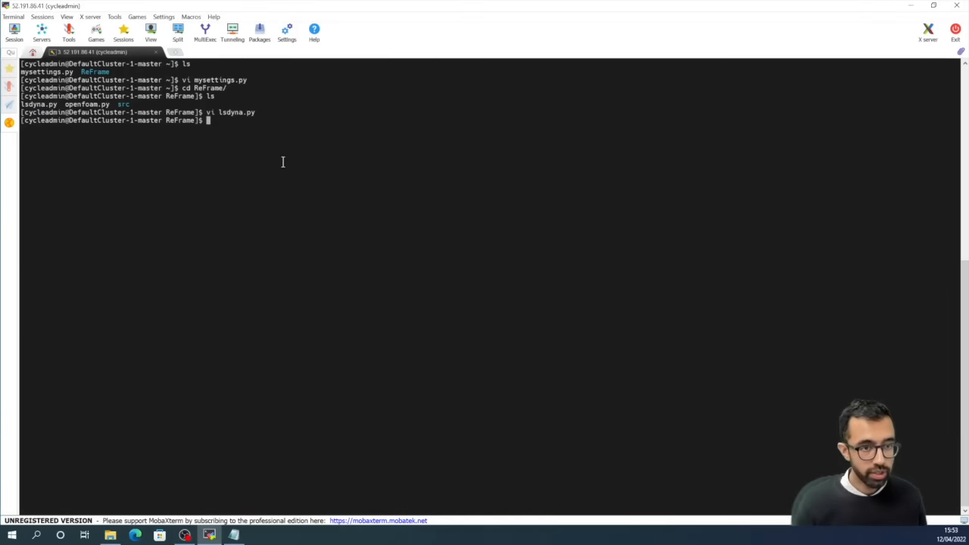
Go back to the home directory and launch a tmux session.
{"action": "key", "text": "Return"}
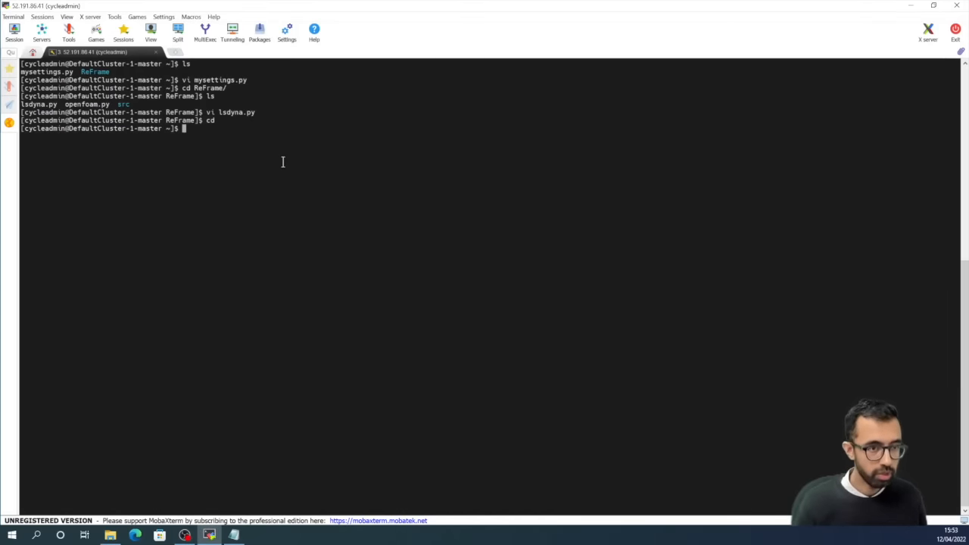
{"action": "type", "text": "tmux"}
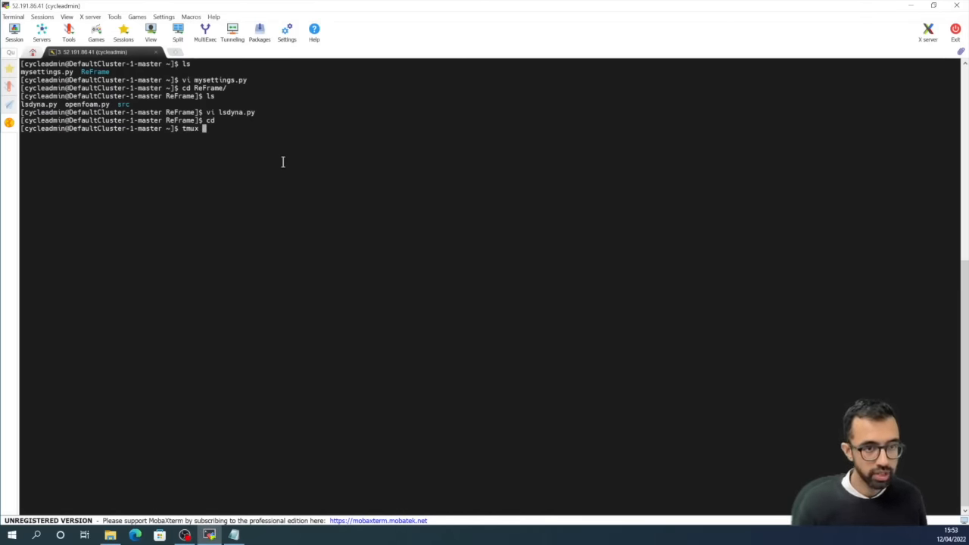
{"action": "key", "text": "Return"}
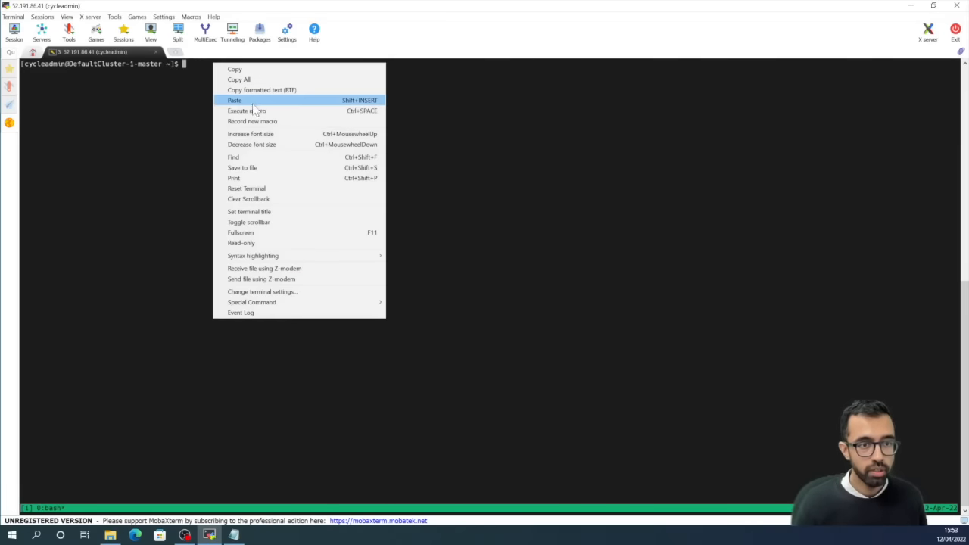
Paste and run the ReFrame LSDYNAcar2car 2-node command with performance reporting.
{"action": "left_click", "coordinate": [235, 99]}
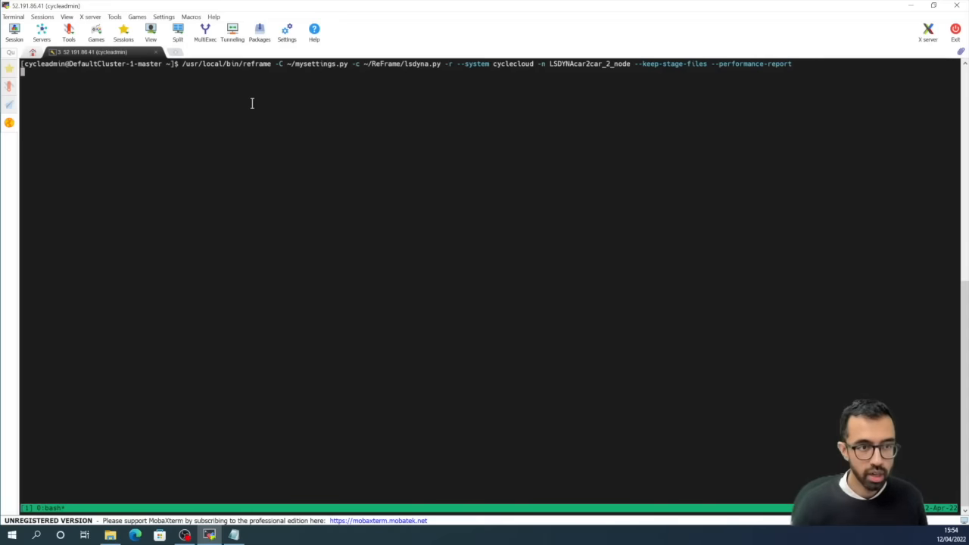
{"action": "key", "text": "Return"}
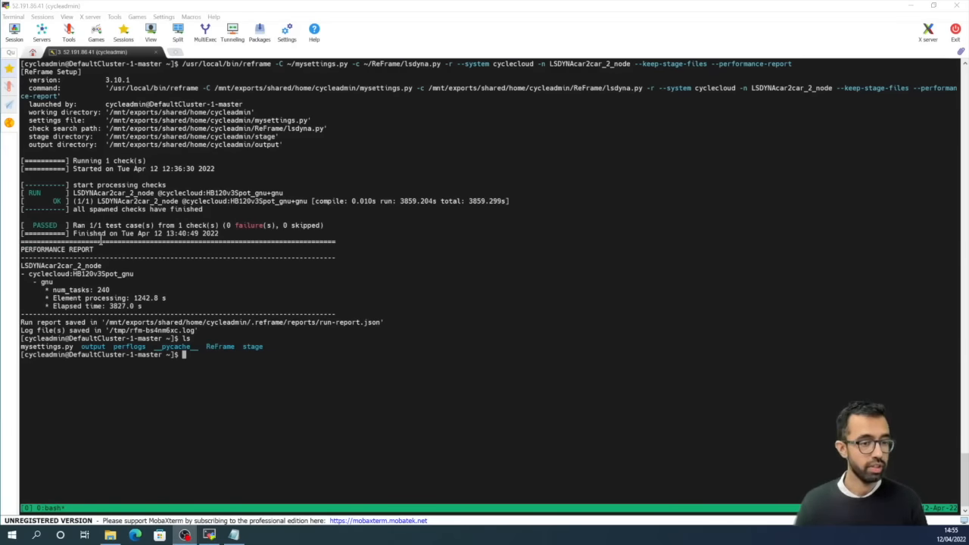
{"action": "mouse_move", "coordinate": [138, 303]}
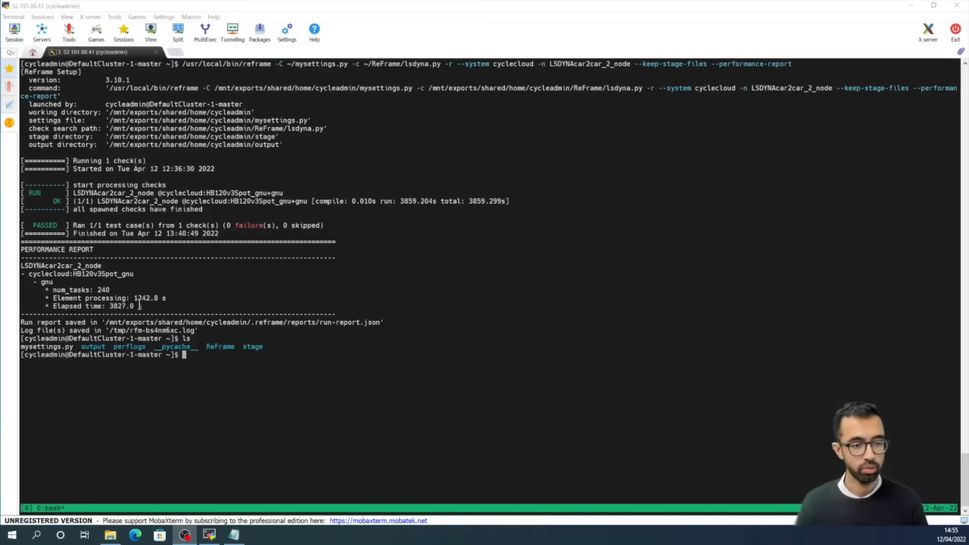
{"action": "mouse_move", "coordinate": [140, 309]}
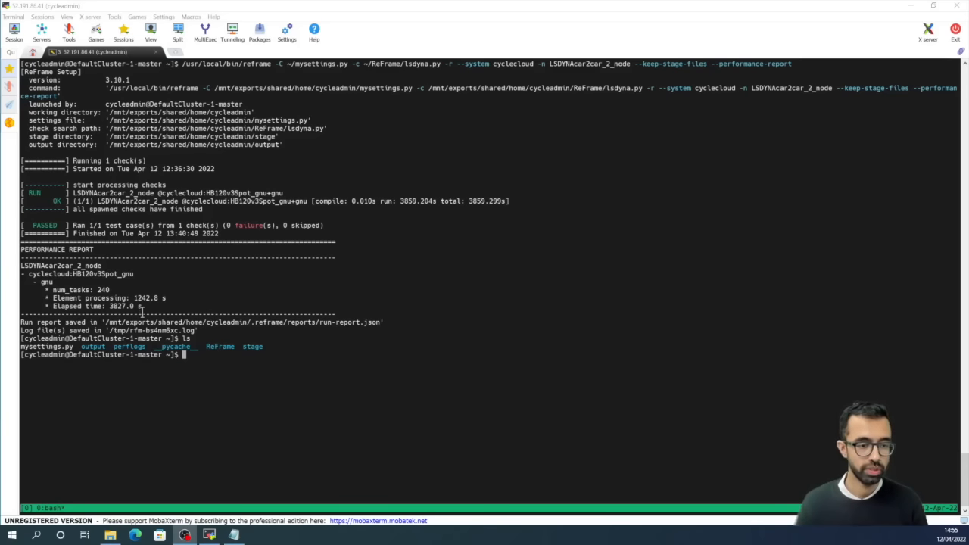